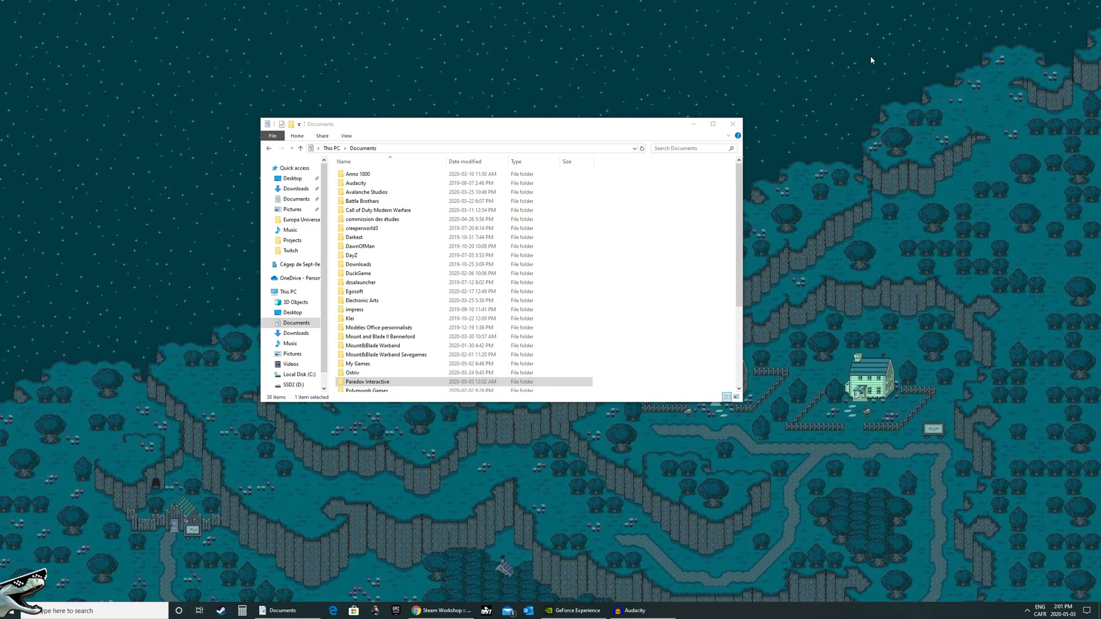
Navigate from Documents through Paradox Interactive into the Europa Universalis IV folder
scroll("down", 3)
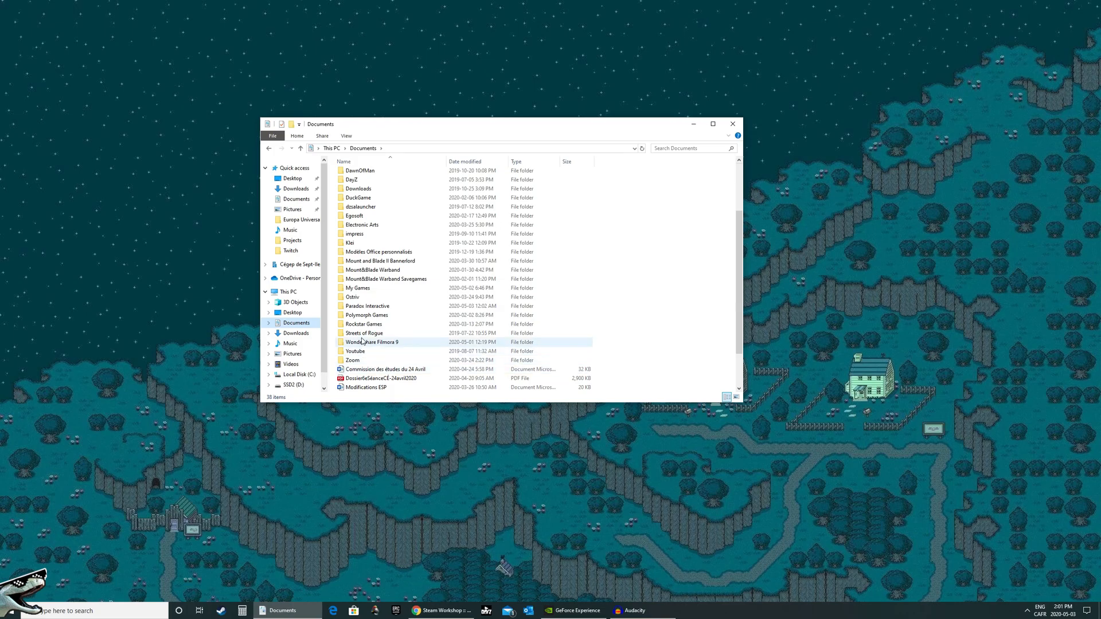
double_click(367, 306)
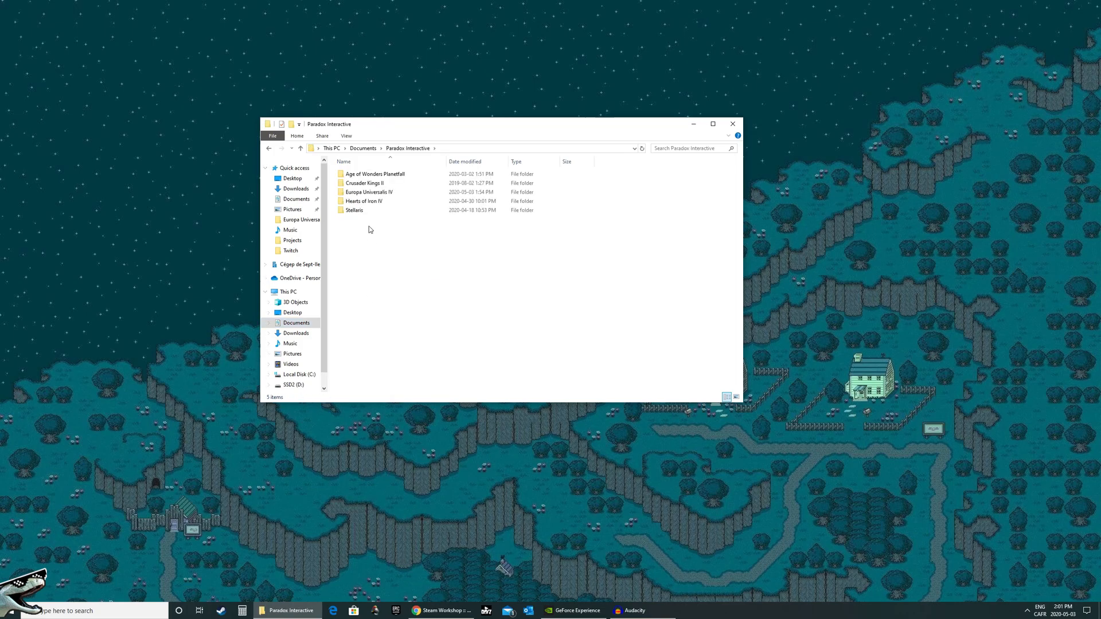
left_click(369, 191)
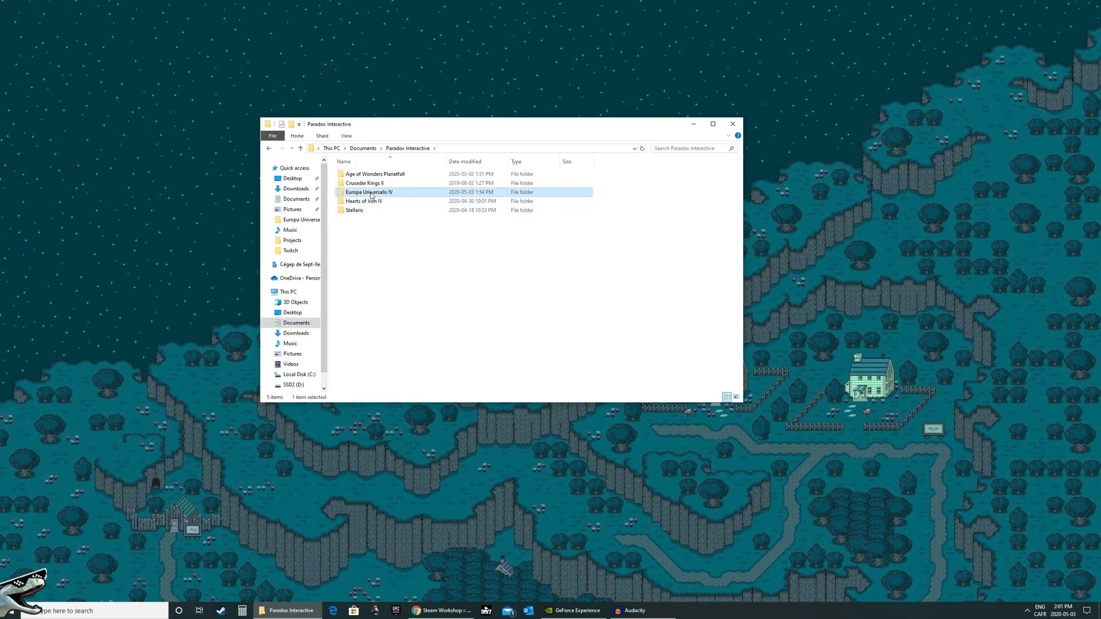
double_click(369, 192)
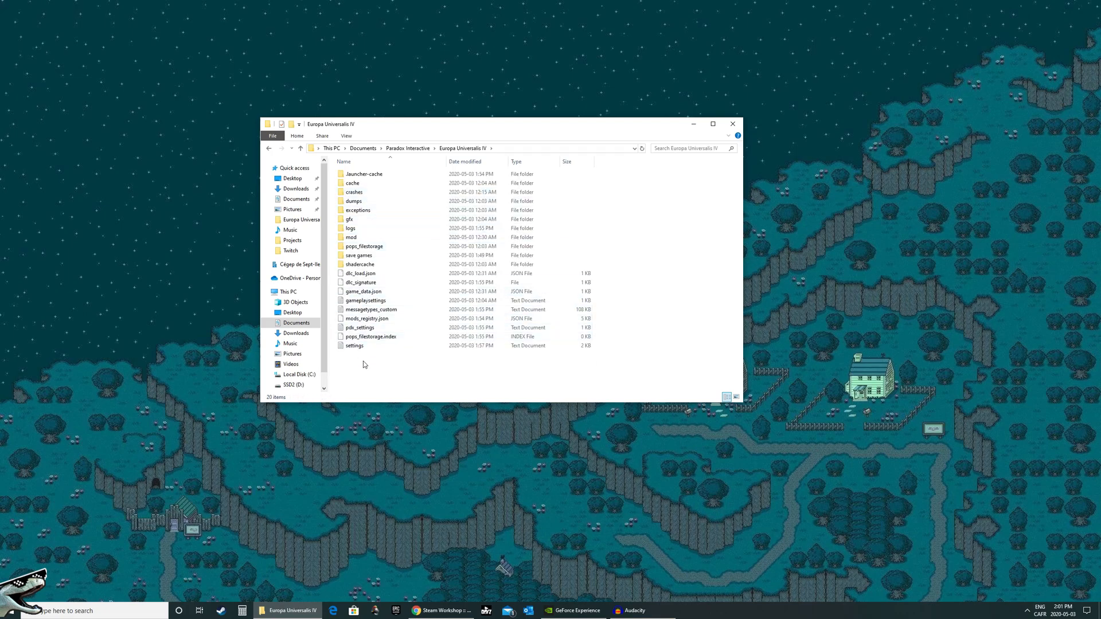
mouse_move(469, 366)
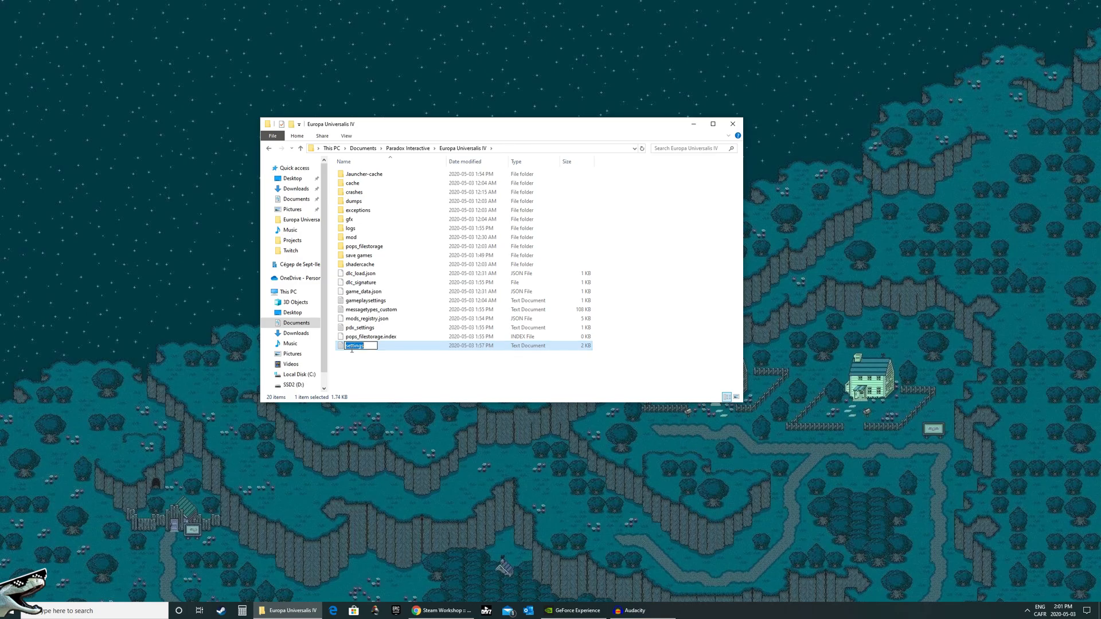
Edit the 1.5 gui_scale value in the settings file in Notepad, then close Notepad
double_click(354, 345)
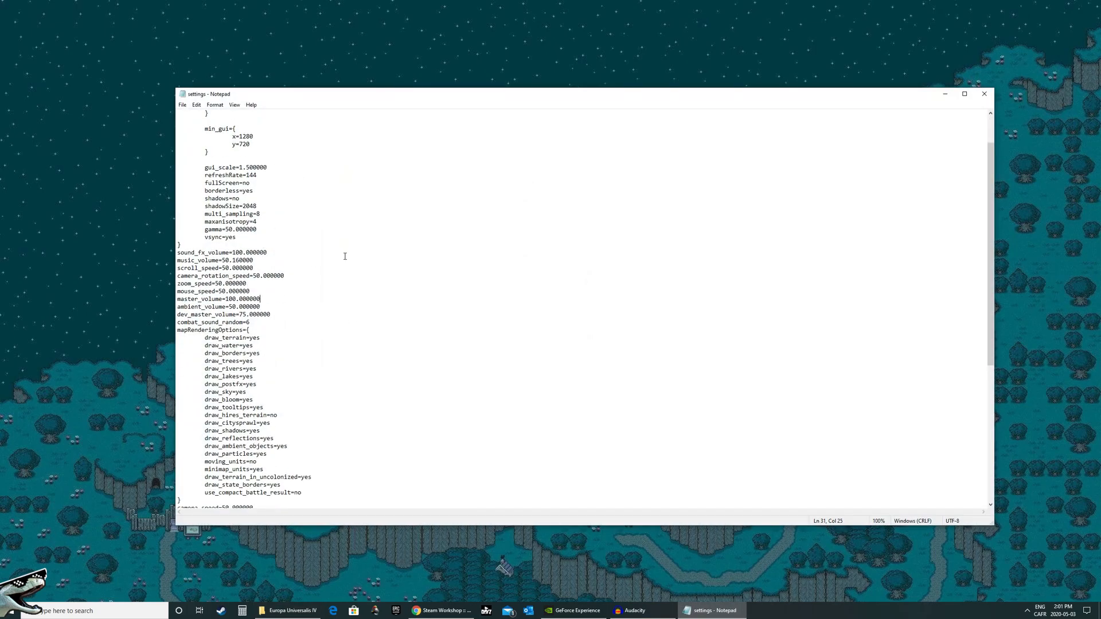
scroll("up", 3)
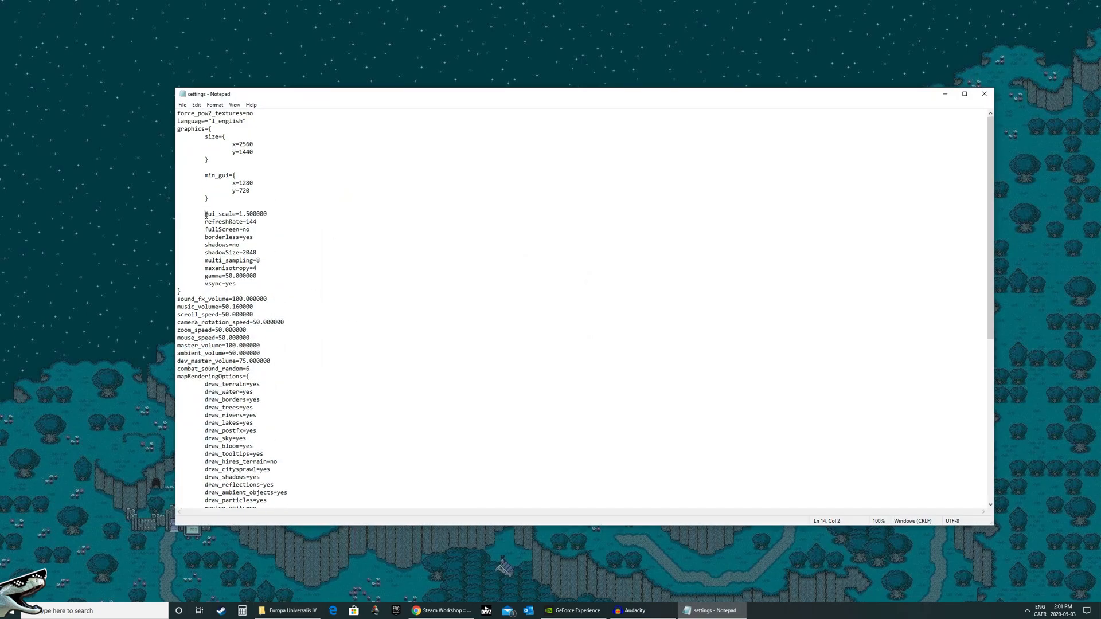
double_click(222, 214)
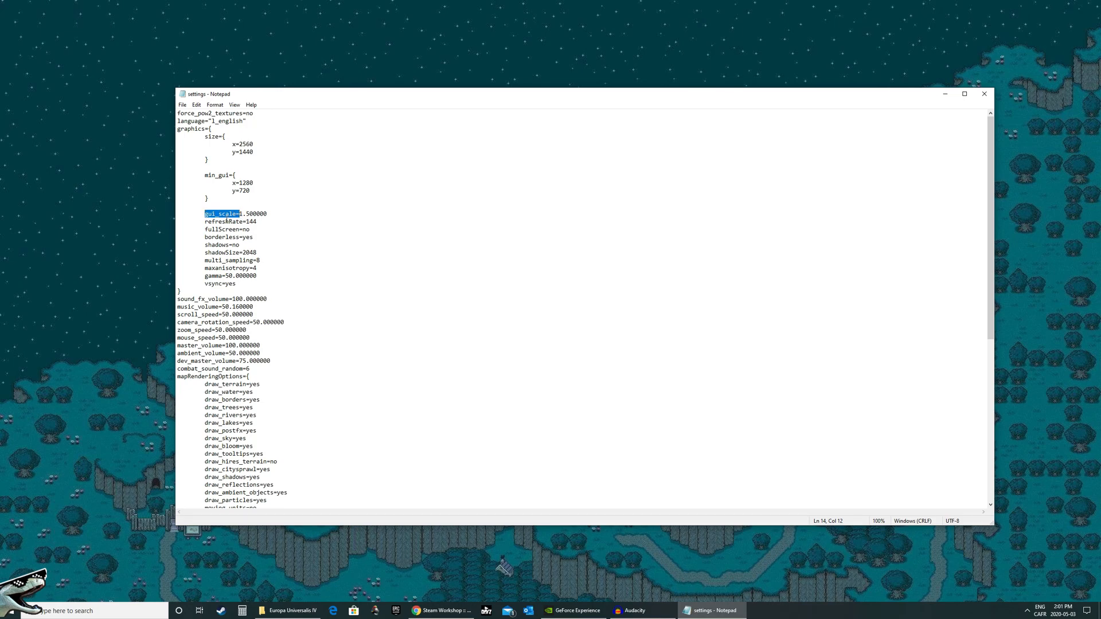
mouse_move(295, 215)
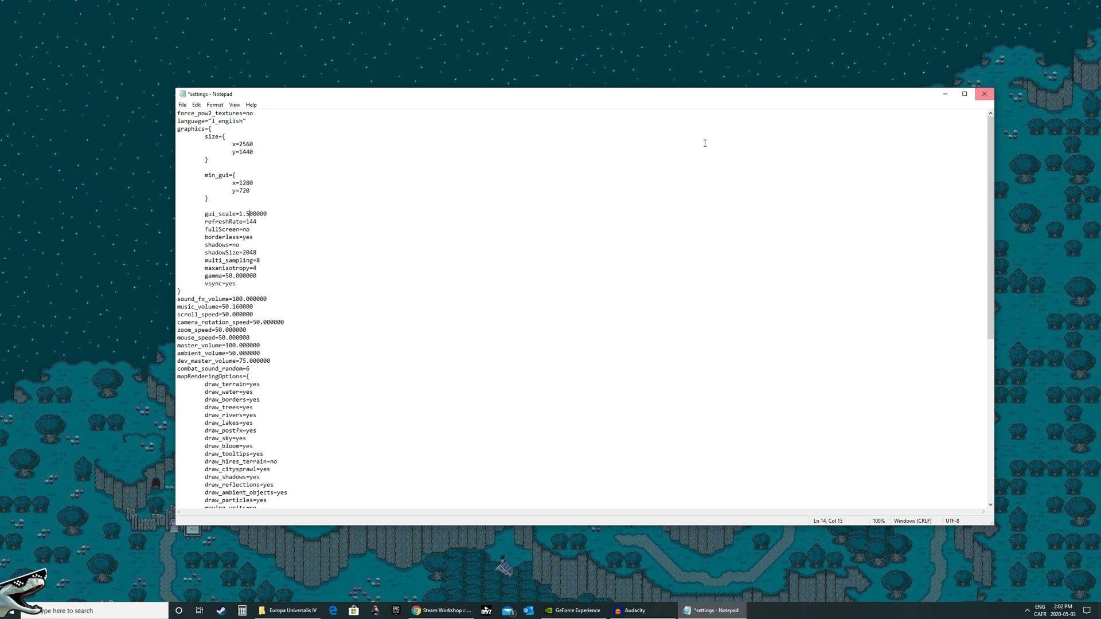
mouse_move(153, 274)
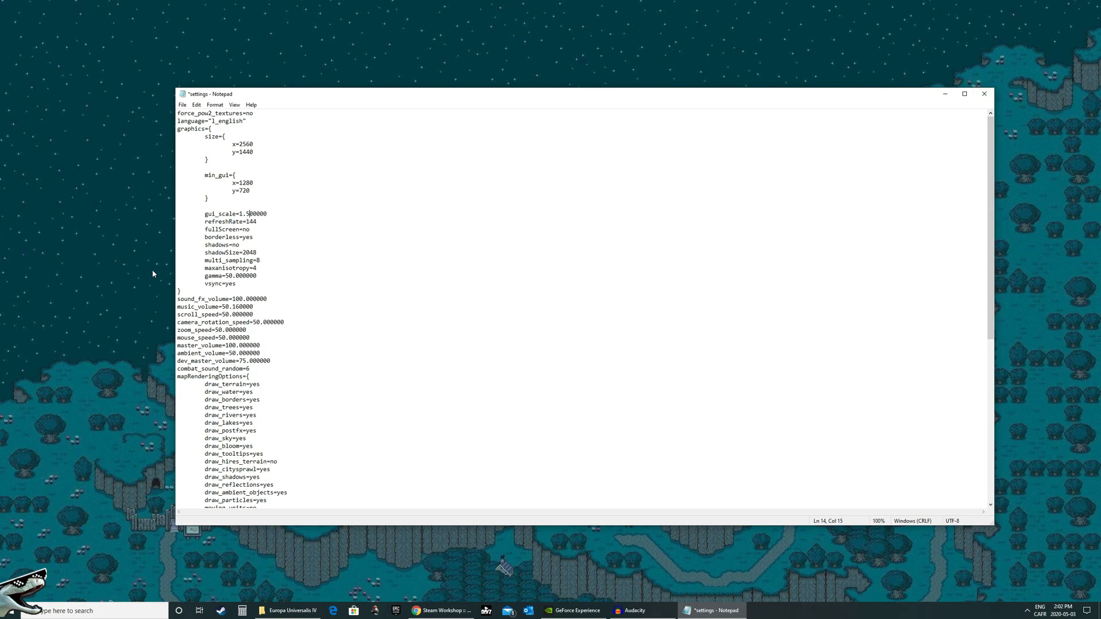
mouse_move(985, 94)
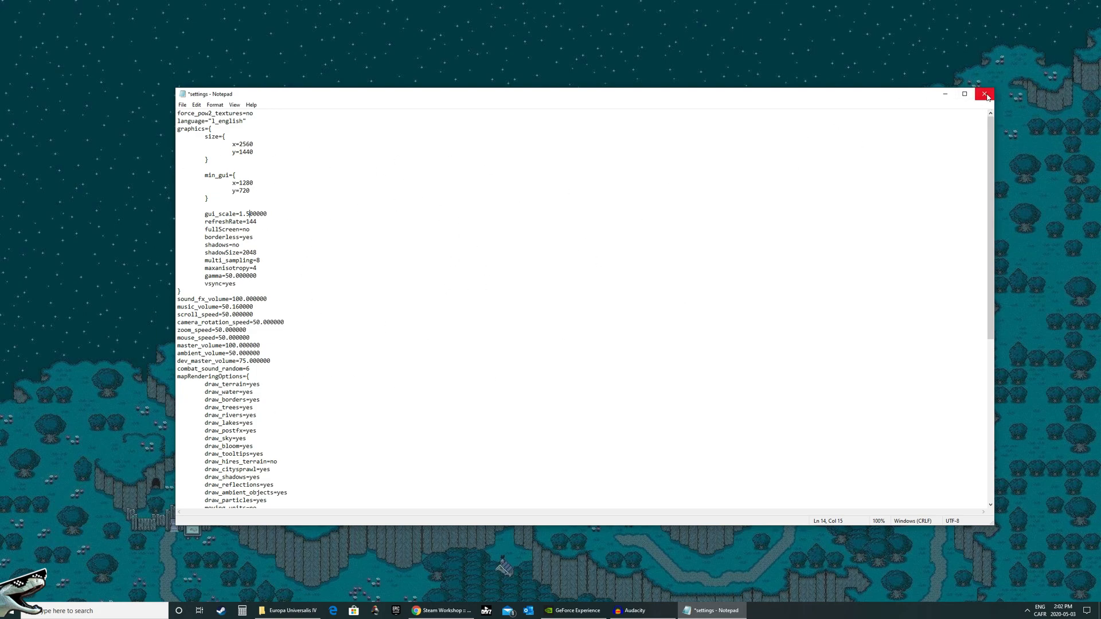
left_click(985, 93)
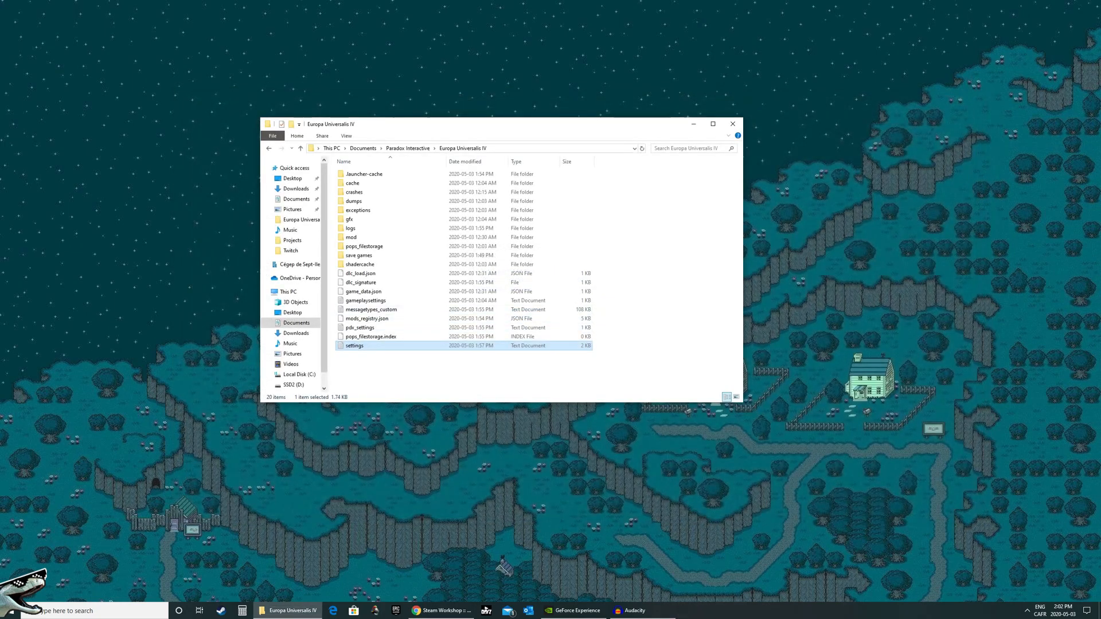
Browse the maximized Stellaris UI Font workshop page's screenshots, confirm subscription, then minimize it
left_click(441, 610)
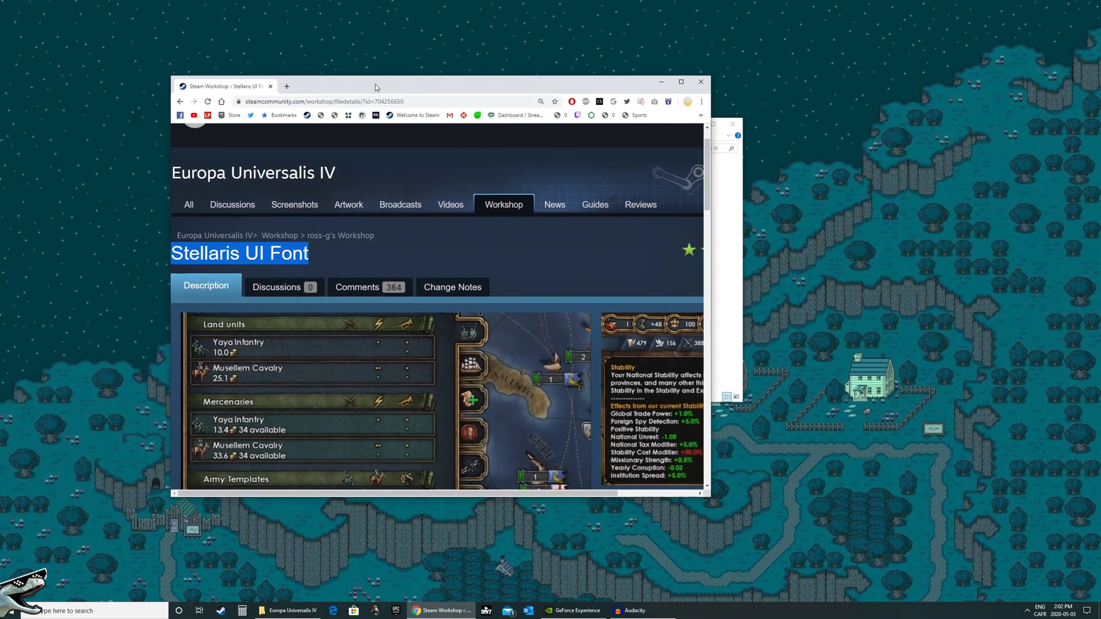
left_click(679, 81)
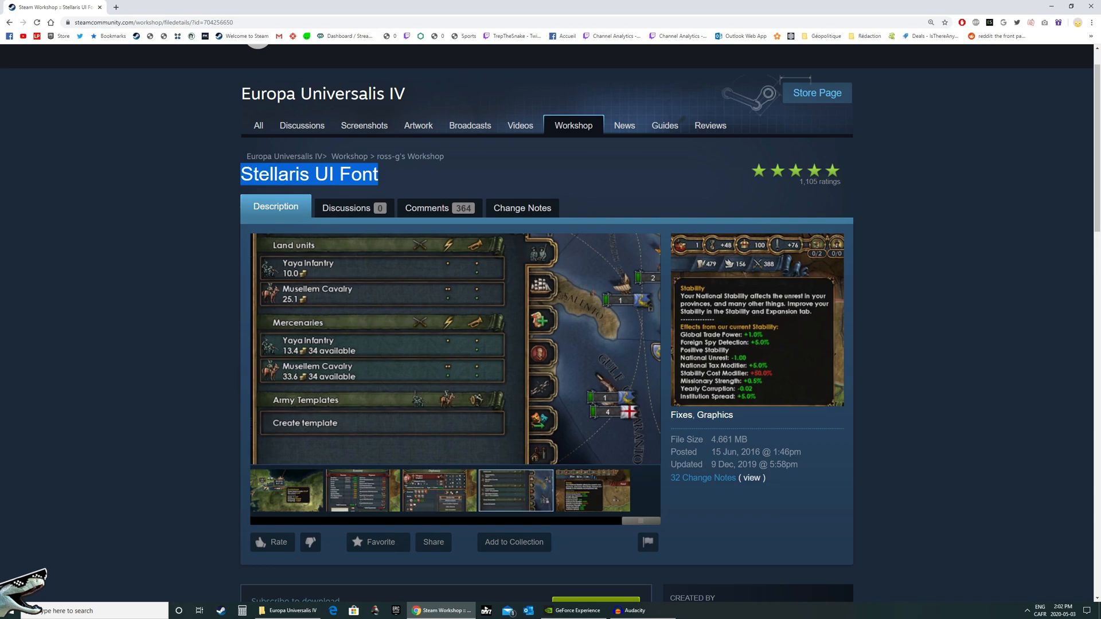
left_click(592, 491)
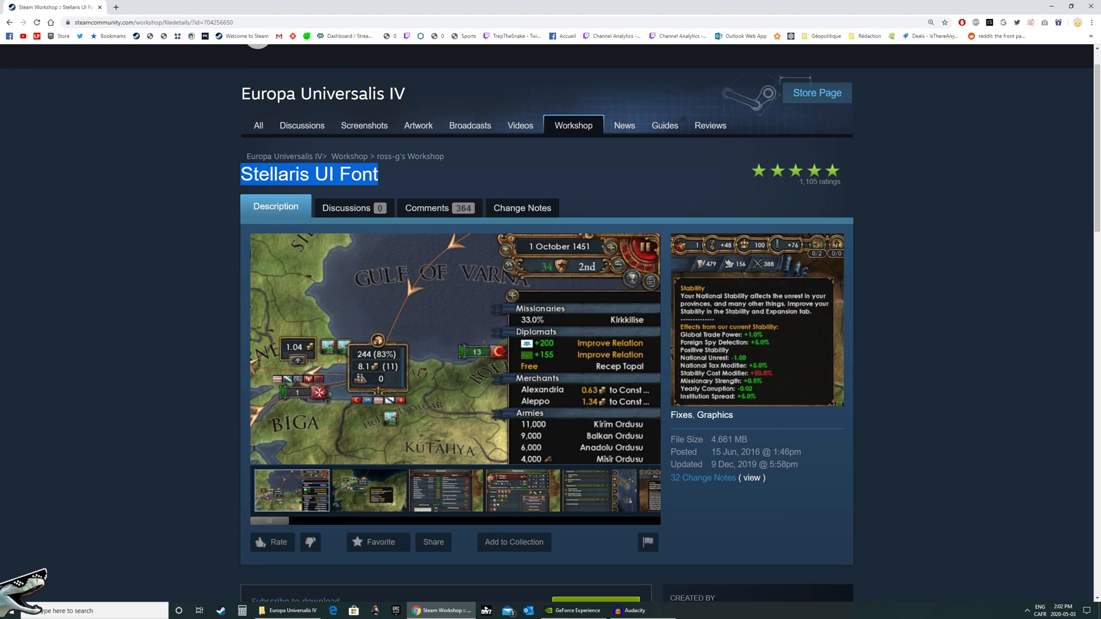
left_click(367, 490)
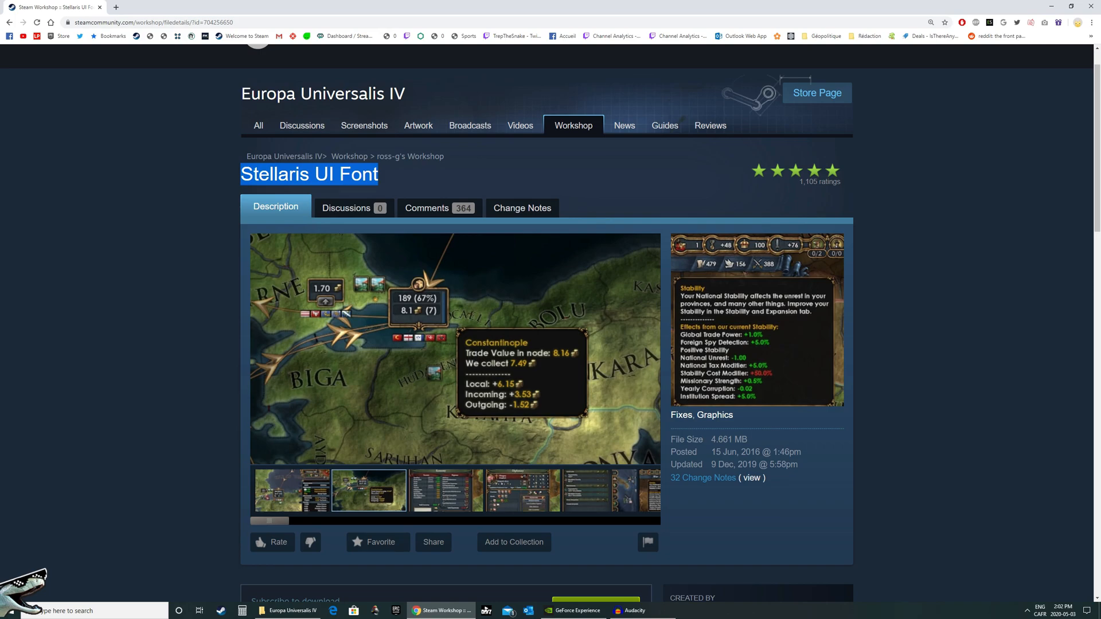
left_click(447, 491)
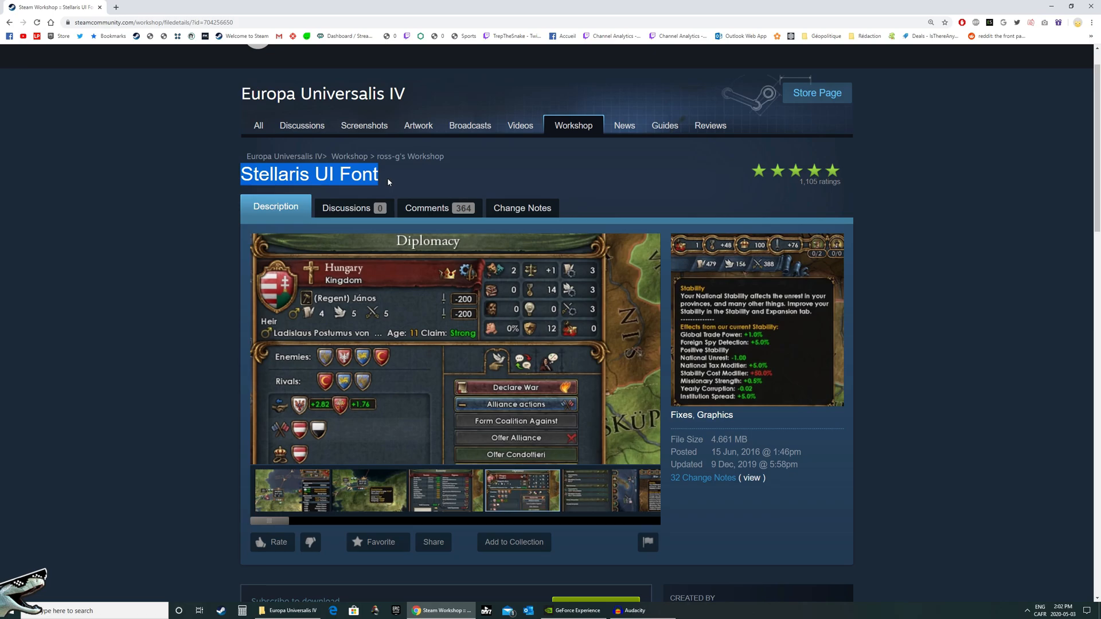
scroll("down", 3)
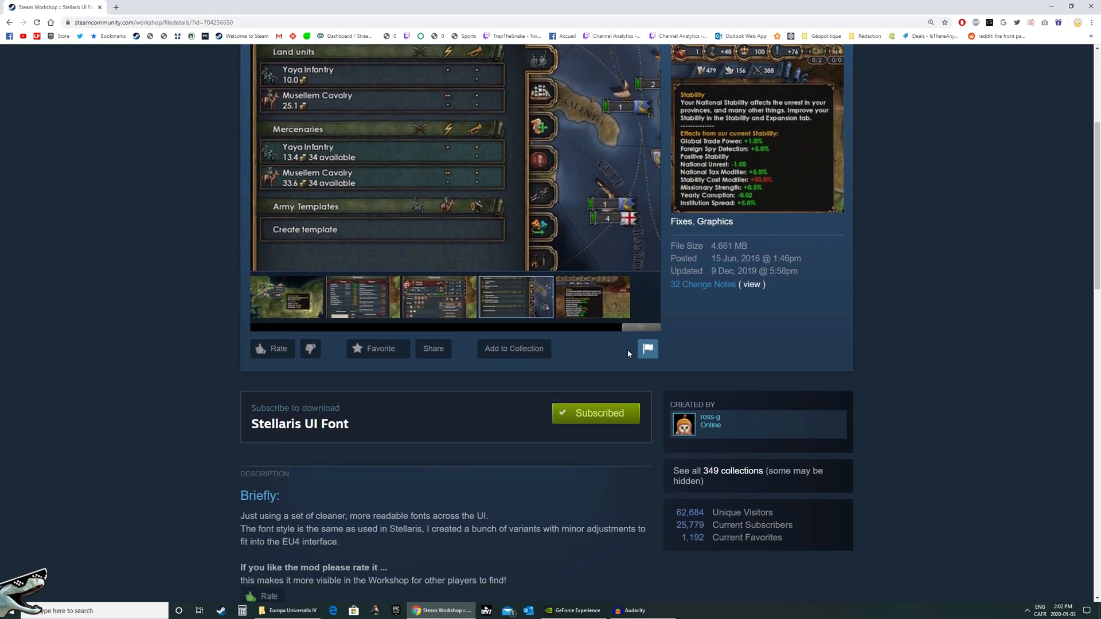
scroll("down", 3)
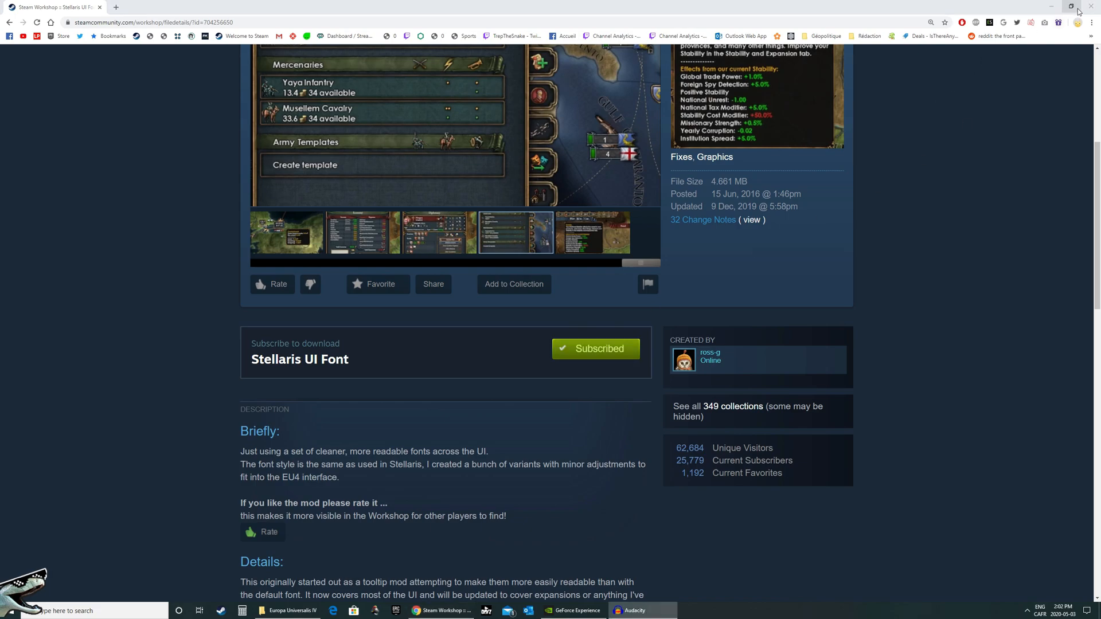
left_click(1068, 7)
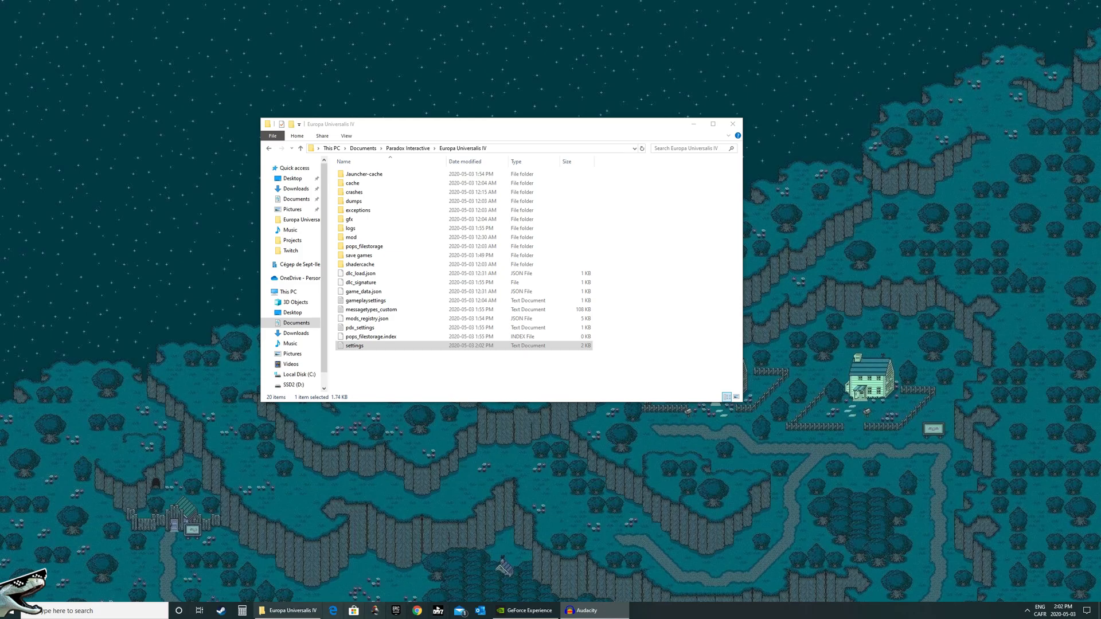
Toggle the Stellaris UI Font mod off and back on, and choose fullscreen display mode
right_click(221, 610)
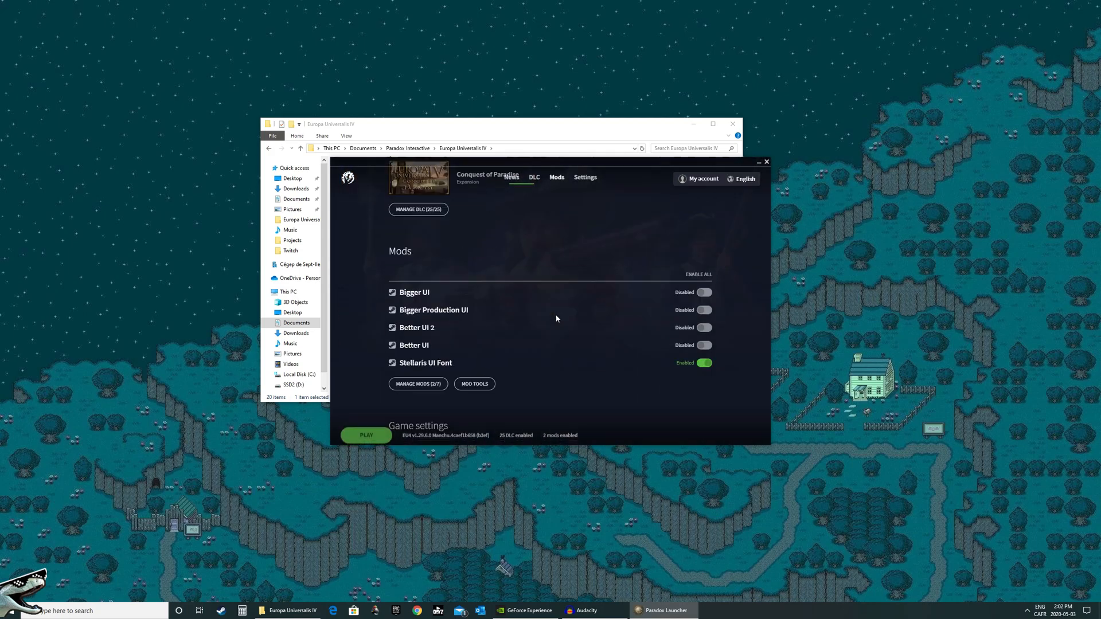
left_click(705, 362)
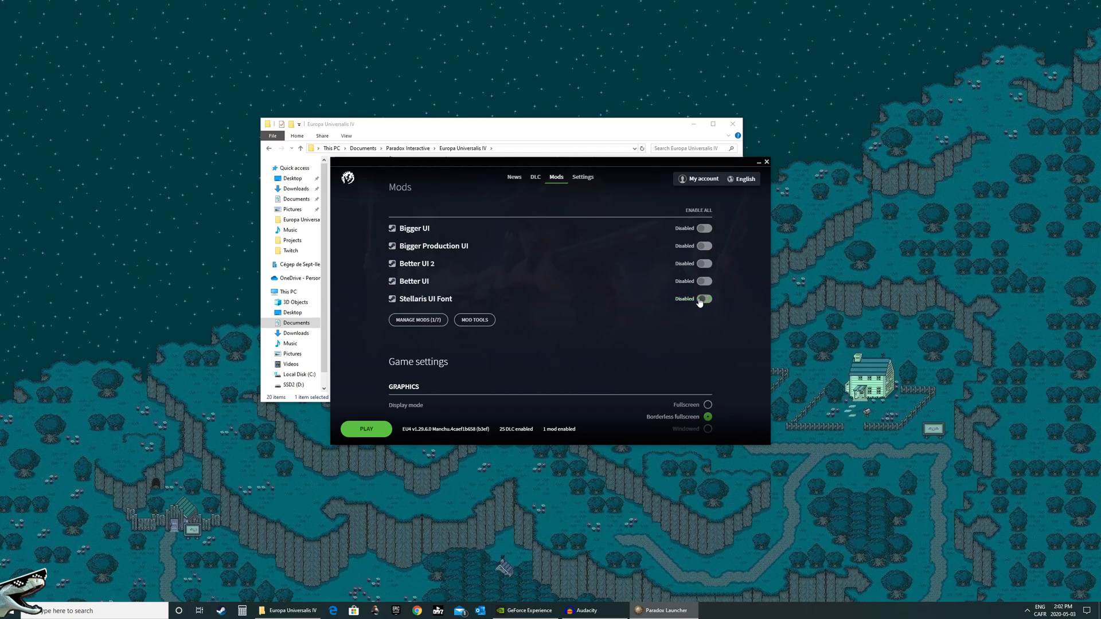
left_click(706, 299)
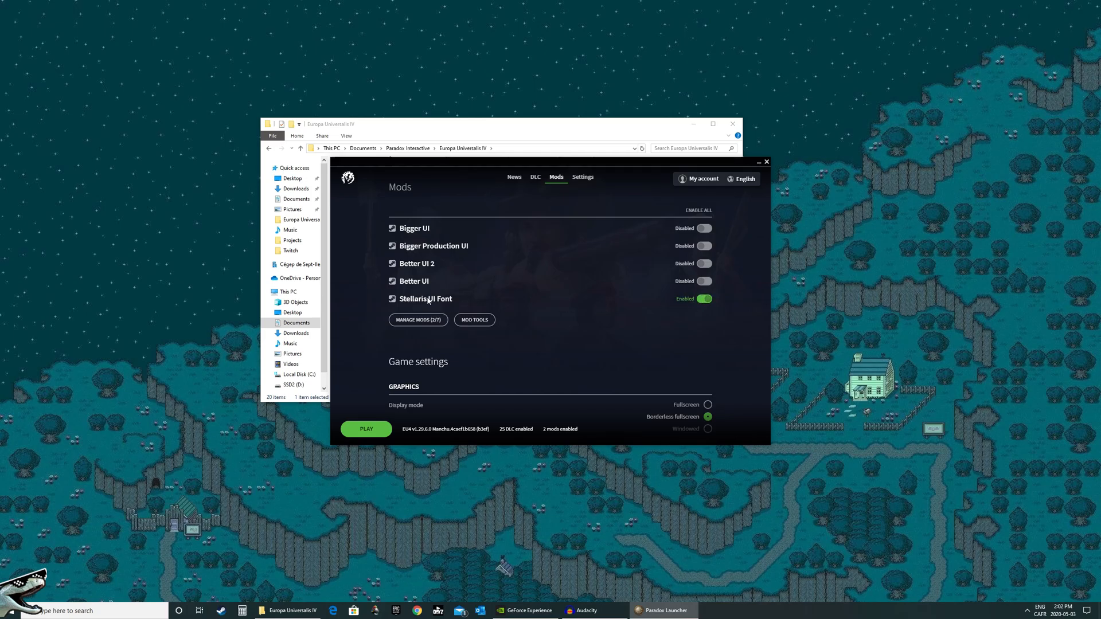
mouse_move(436, 230)
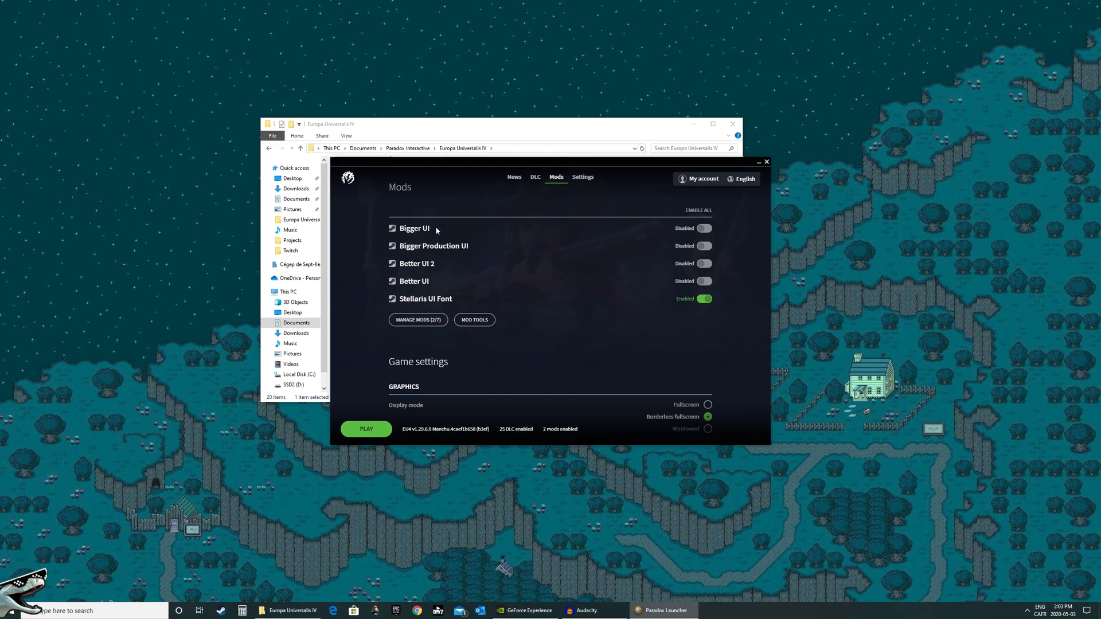
mouse_move(573, 262)
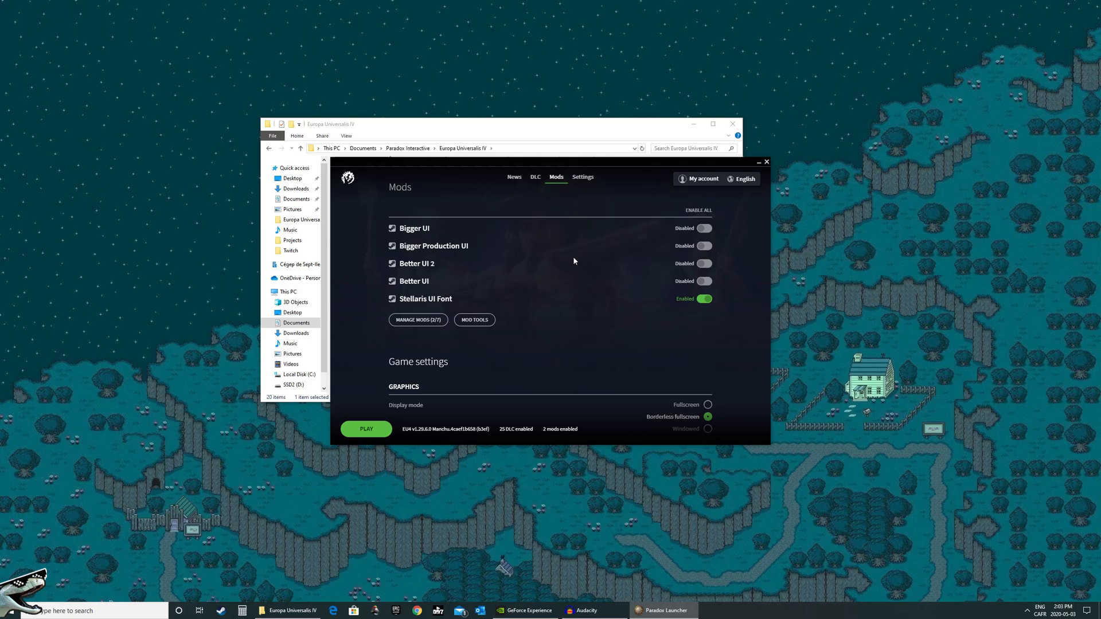
mouse_move(599, 397)
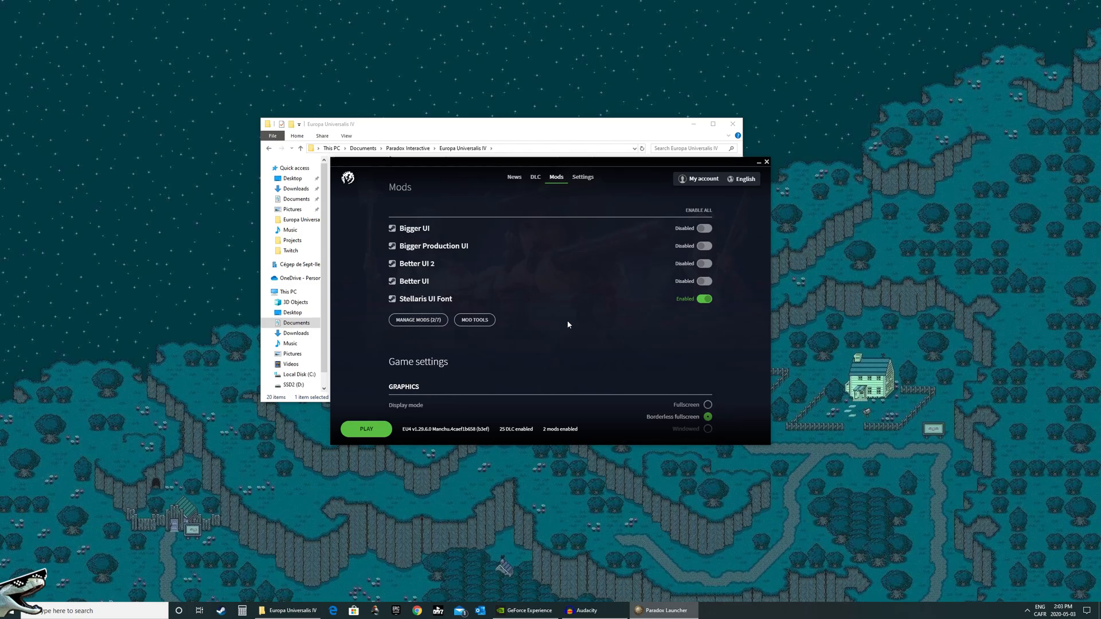
left_click(582, 177)
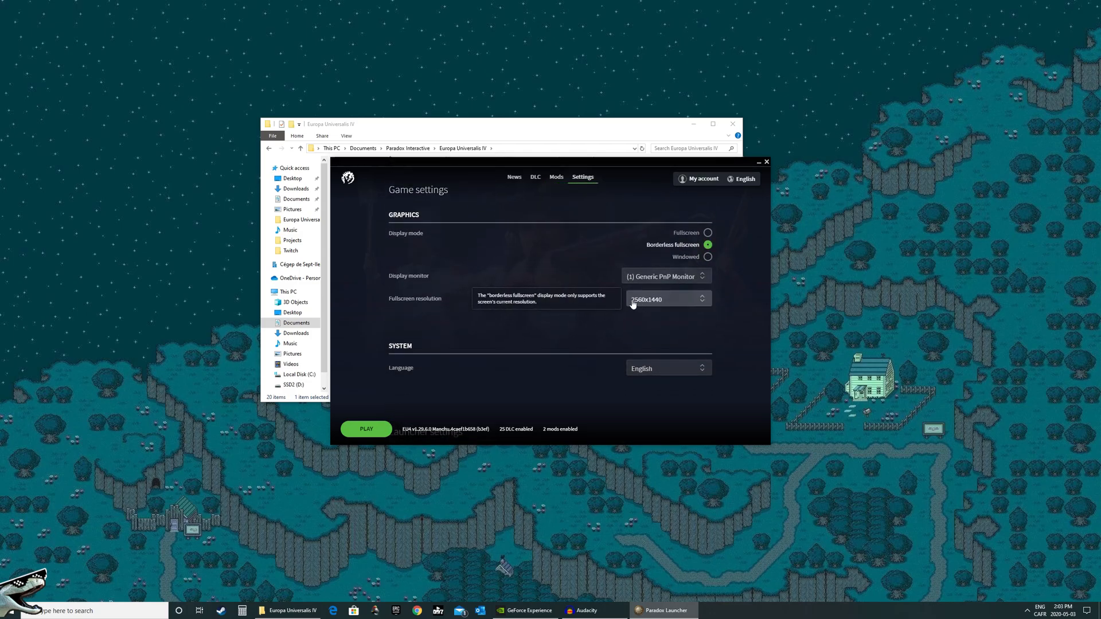
mouse_move(667, 250)
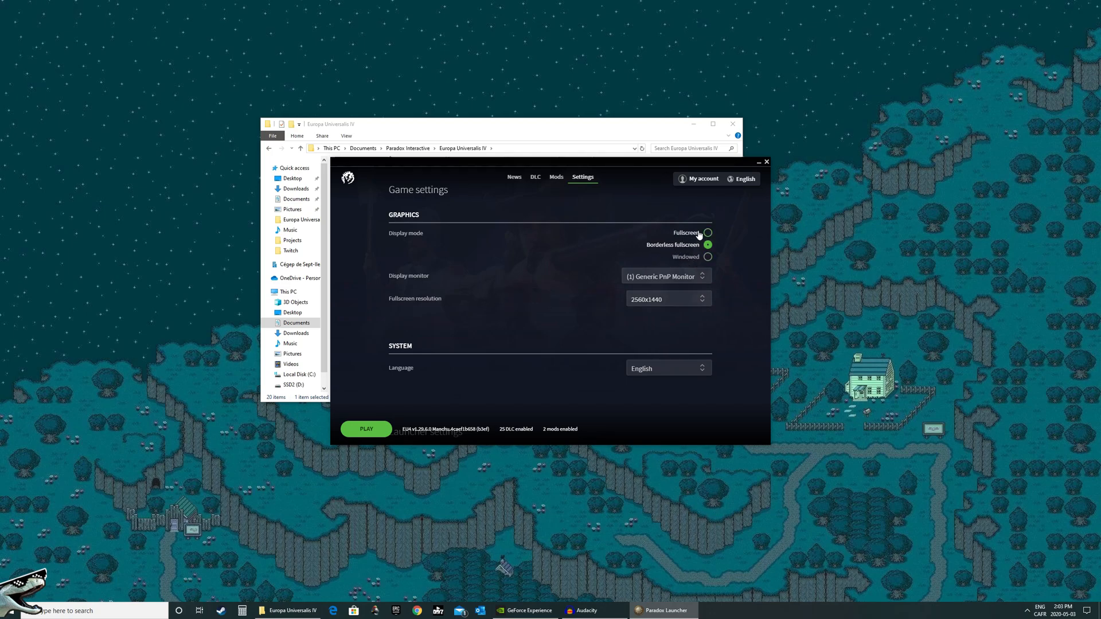
left_click(366, 429)
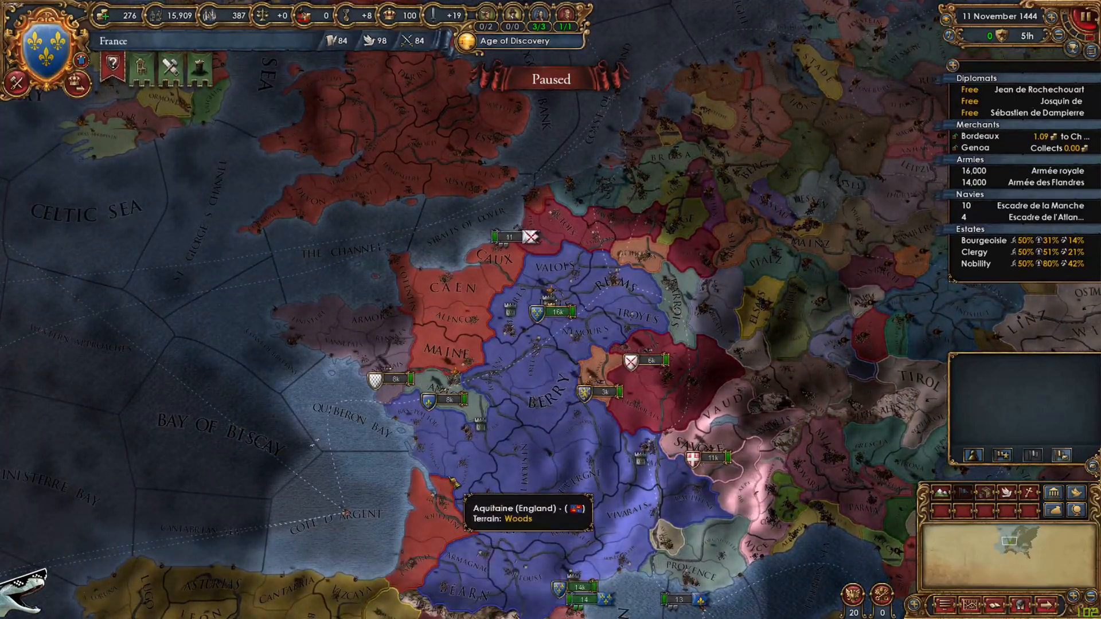
mouse_move(590, 390)
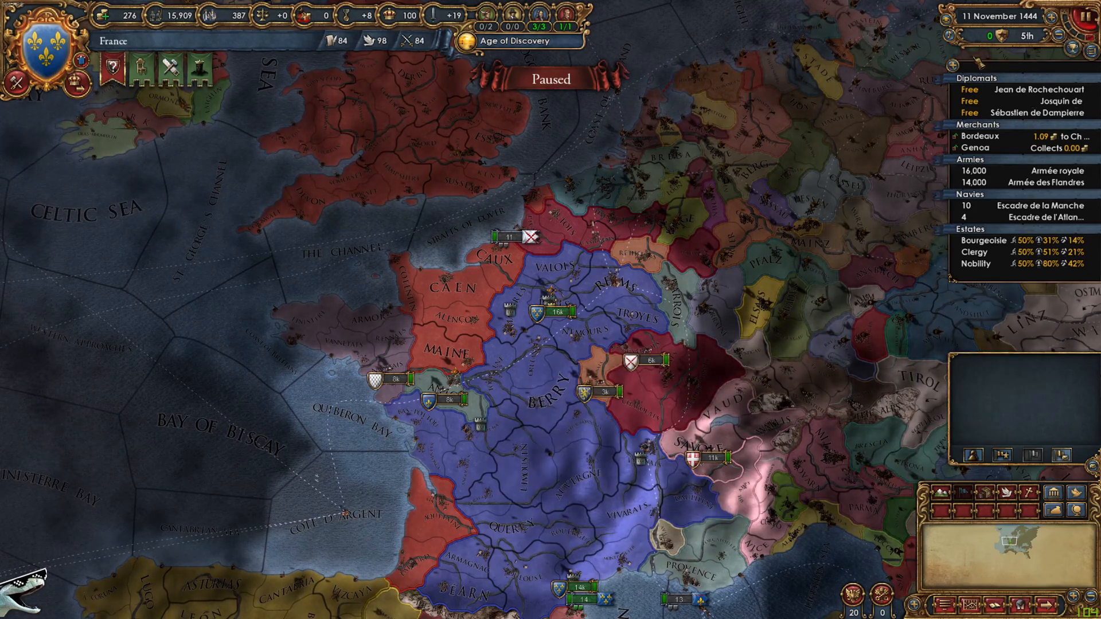
mouse_move(836, 485)
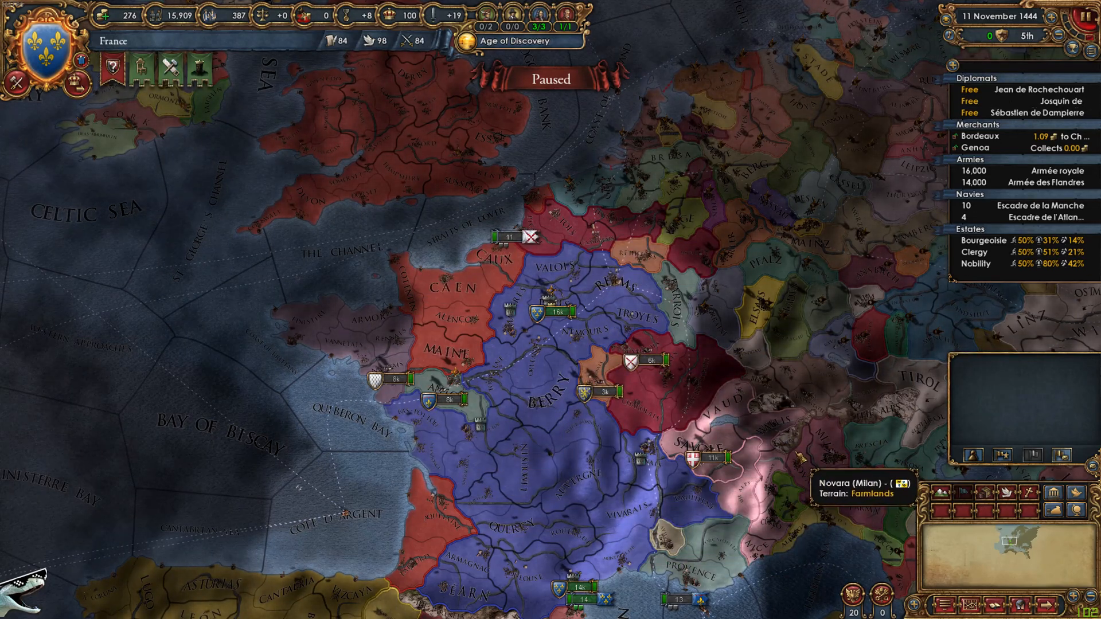
mouse_move(309, 431)
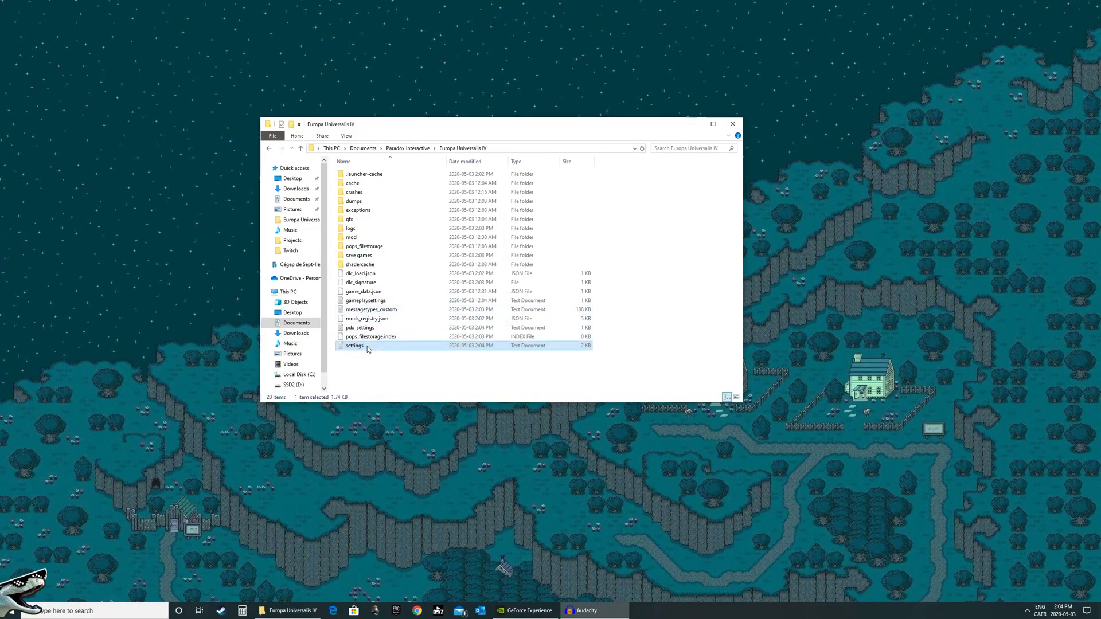
Open the game's settings file and relaunch Paradox Launcher from the taskbar
double_click(354, 345)
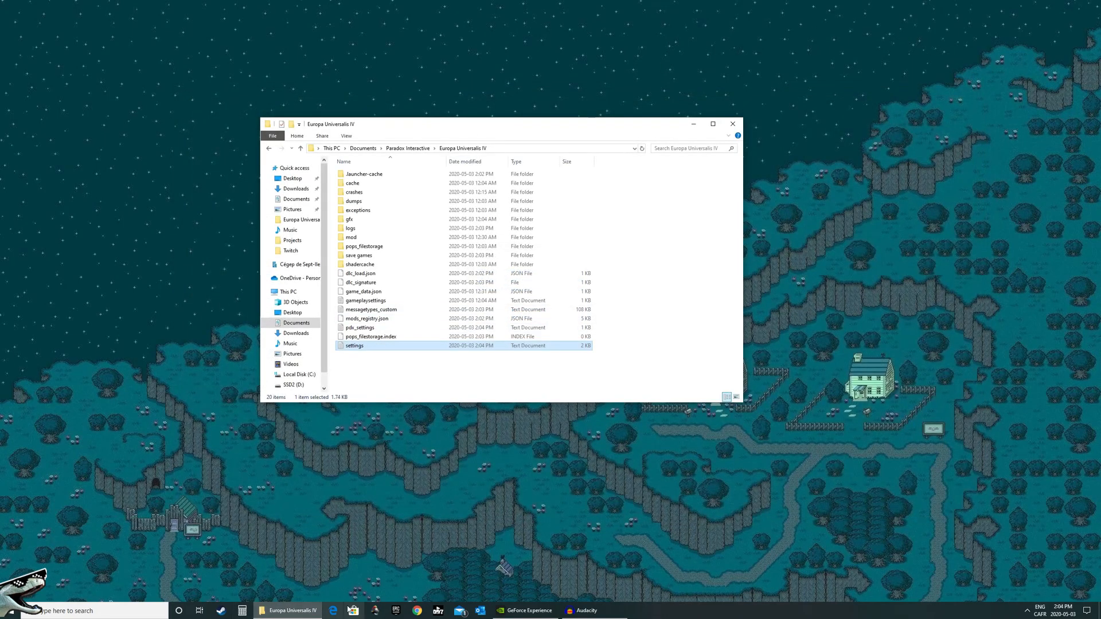
right_click(221, 610)
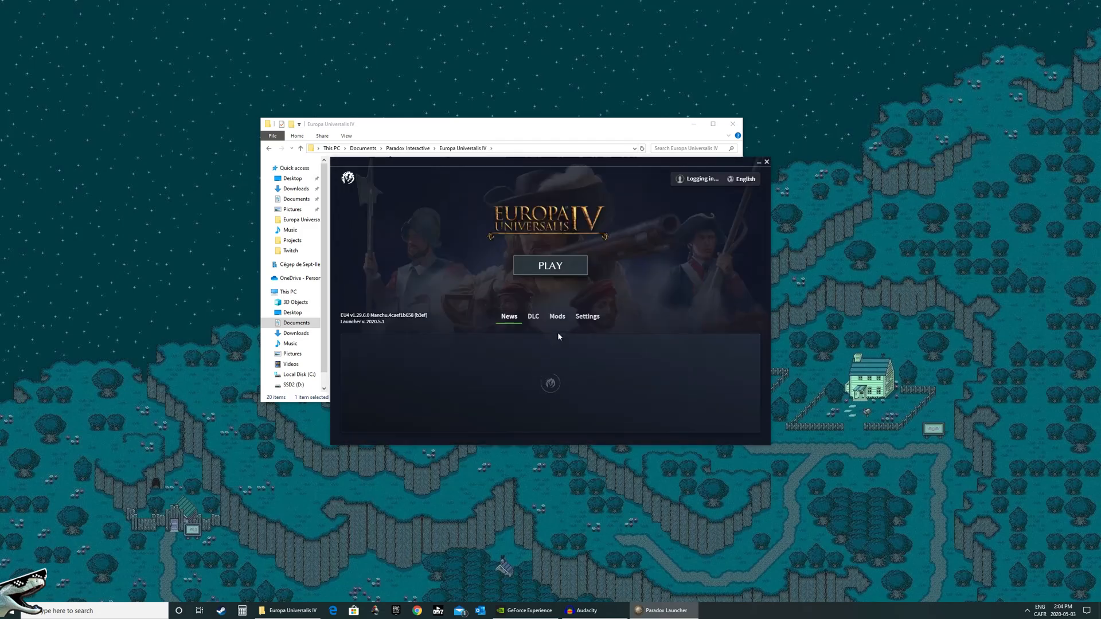
Launch Europa Universalis IV with the PLAY button
left_click(550, 265)
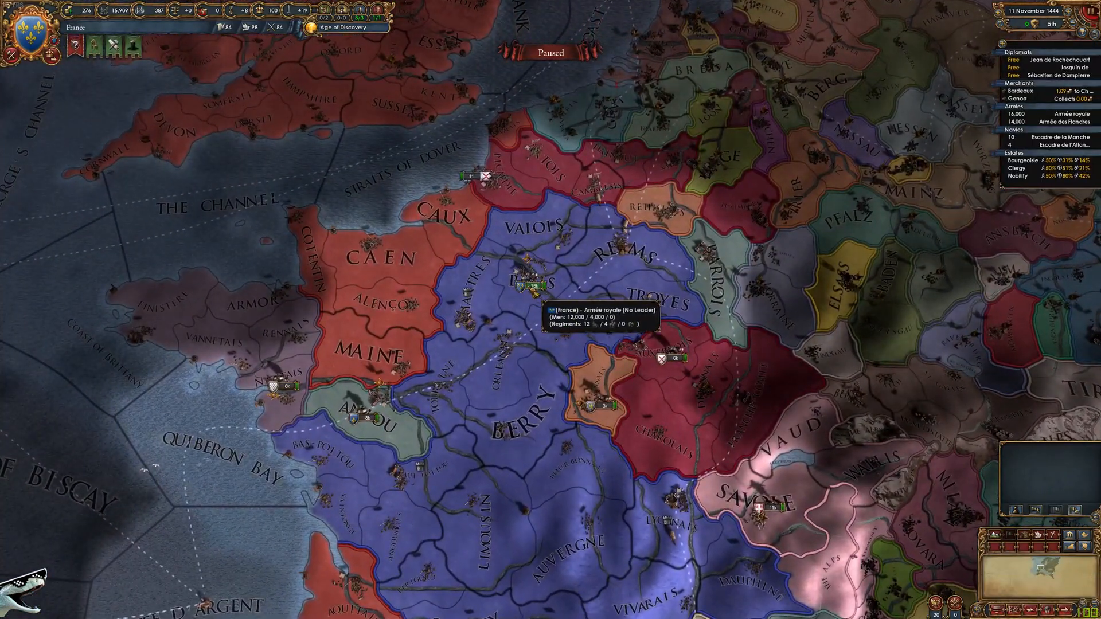
mouse_move(667, 453)
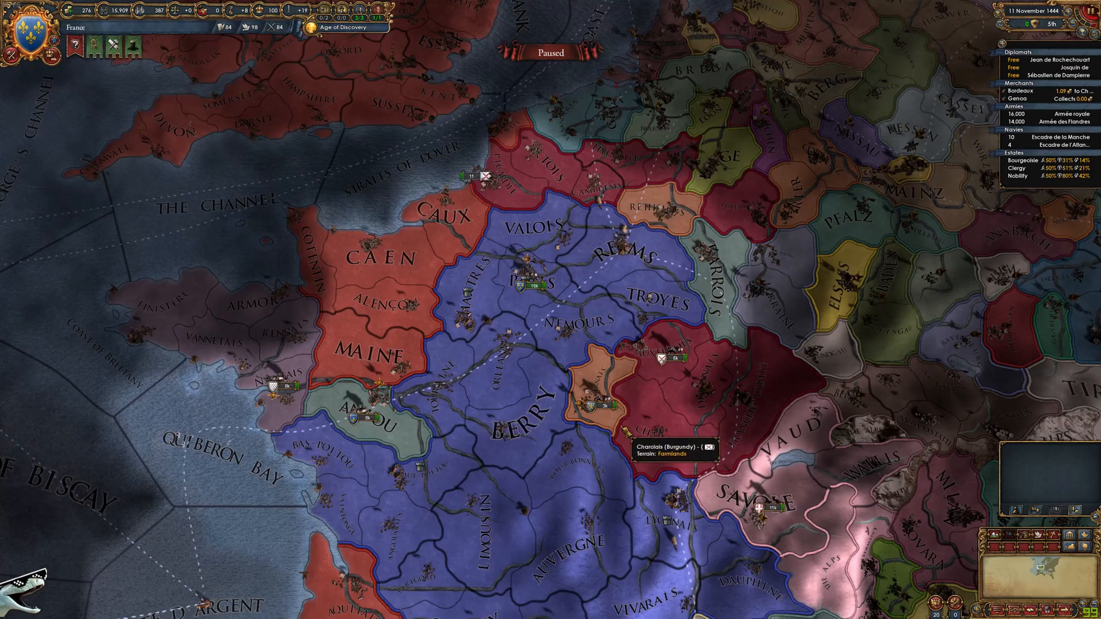